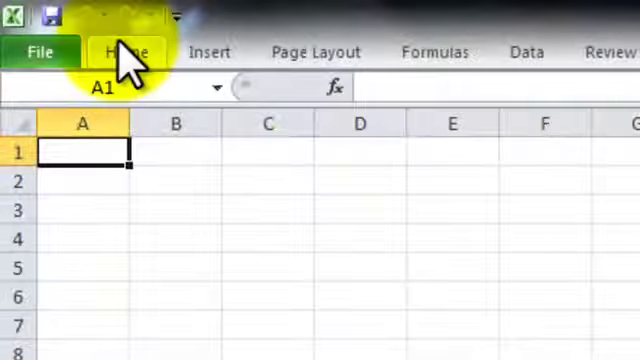
# - Make Times New Roman the sheet font and bring up the Page Setup margin settings
pyautogui.click(124, 52)
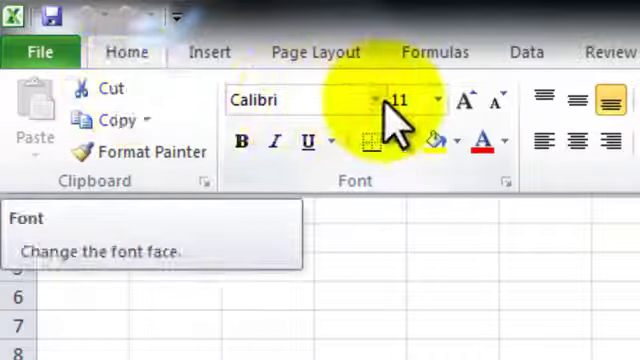
pyautogui.click(376, 100)
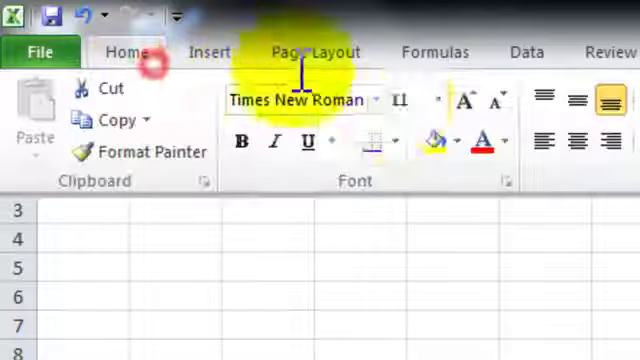
pyautogui.click(444, 100)
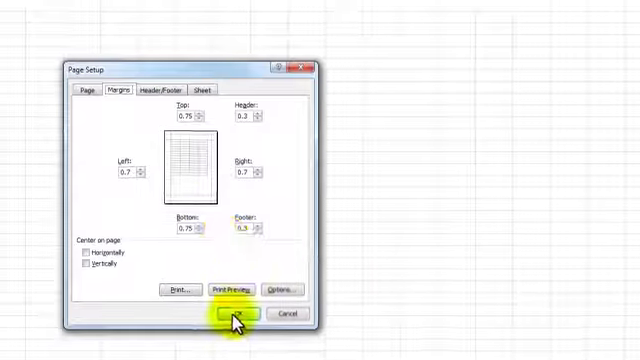
# - Accept the margins and switch the page orientation to Landscape
pyautogui.click(236, 314)
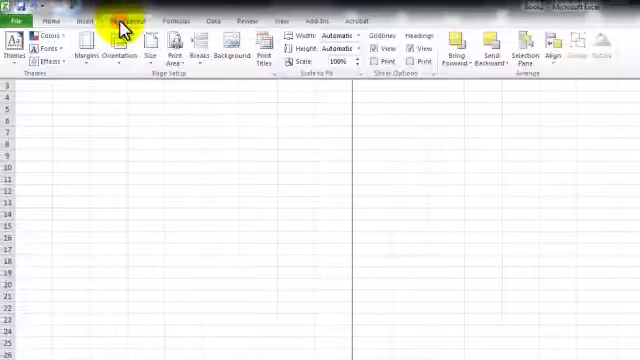
pyautogui.click(184, 56)
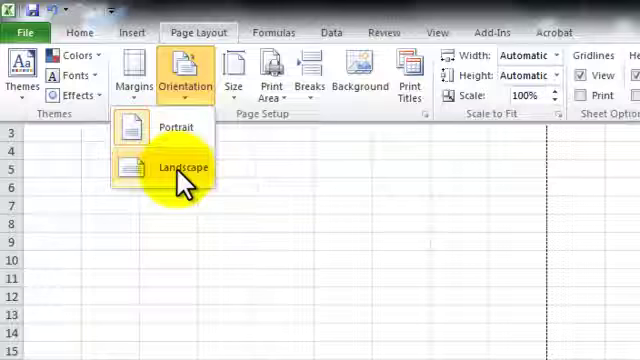
pyautogui.click(184, 168)
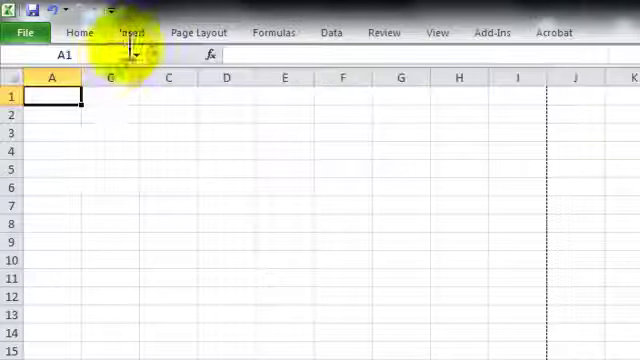
pyautogui.moveTo(78, 96)
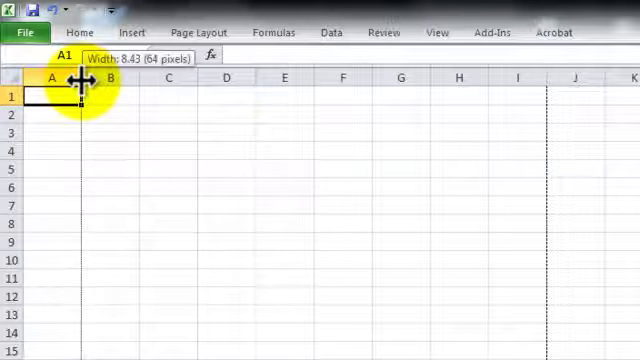
# - Resize the columns so A, D and E are narrow while B and C are wide
pyautogui.moveTo(76, 78); pyautogui.dragTo(108, 78)
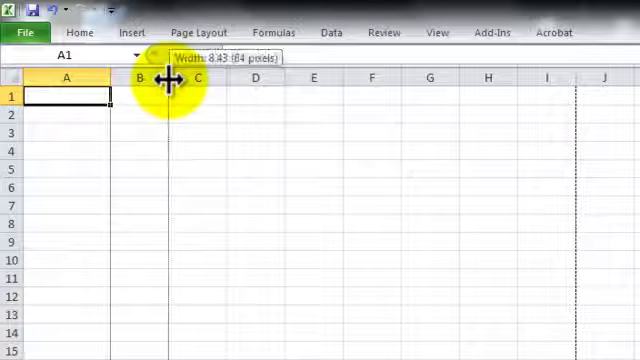
pyautogui.moveTo(158, 80); pyautogui.dragTo(222, 80)
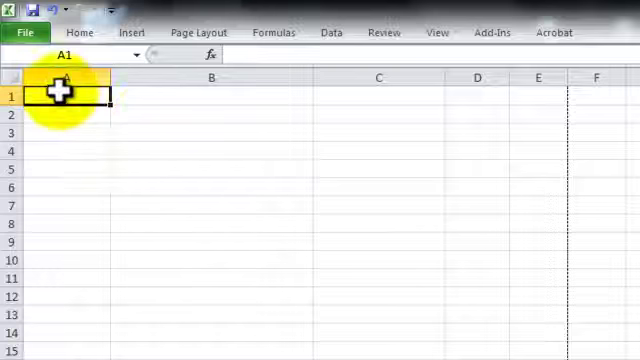
pyautogui.moveTo(60, 96); pyautogui.dragTo(244, 96)
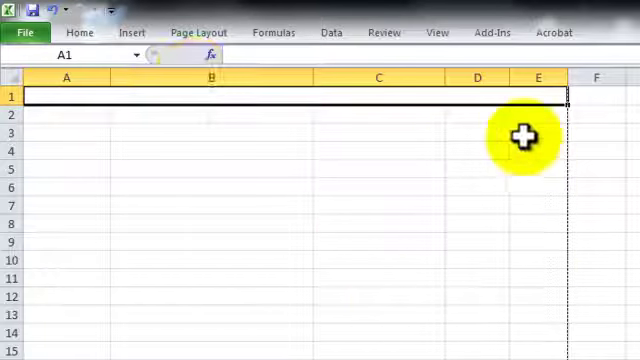
pyautogui.moveTo(368, 100)
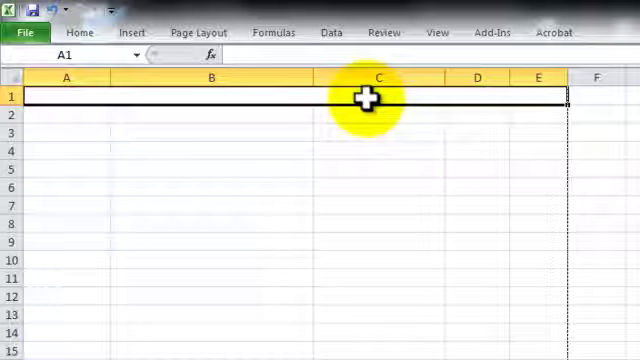
# - Enter the title '2010 July Kha Sum Zat Na' and the heading 'A Man' across D2:E2
pyautogui.write('2010 July Kha Sum Zat Na')
pyautogui.click(212, 114)
pyautogui.write('Van Min')
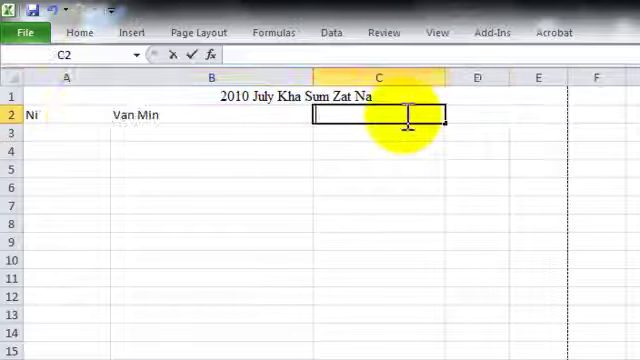
pyautogui.write('A Pha Zah')
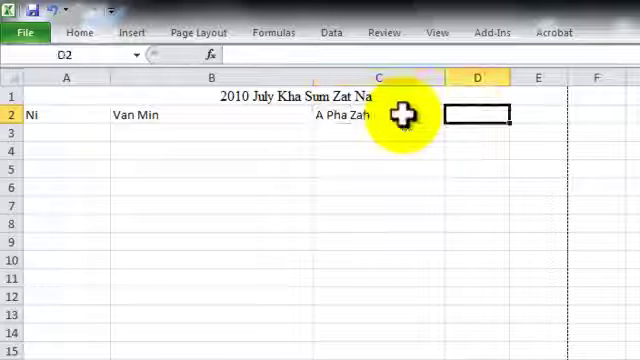
pyautogui.moveTo(584, 124)
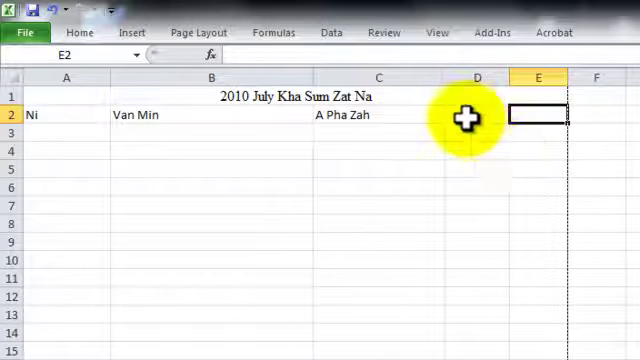
pyautogui.moveTo(536, 116); pyautogui.dragTo(476, 116)
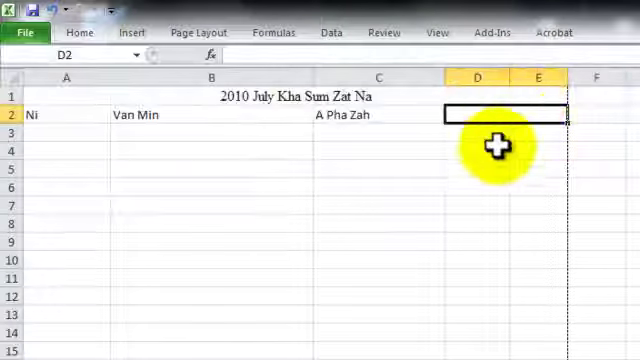
pyautogui.moveTo(496, 120)
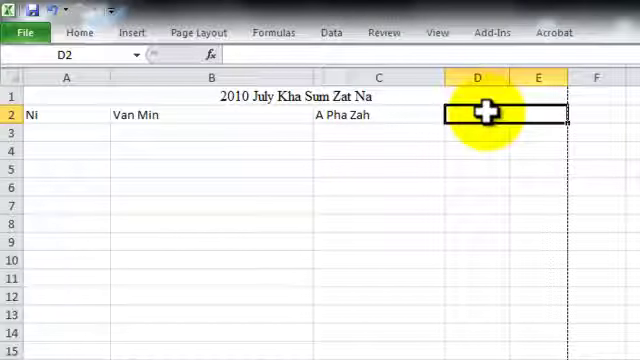
pyautogui.write('A Man')
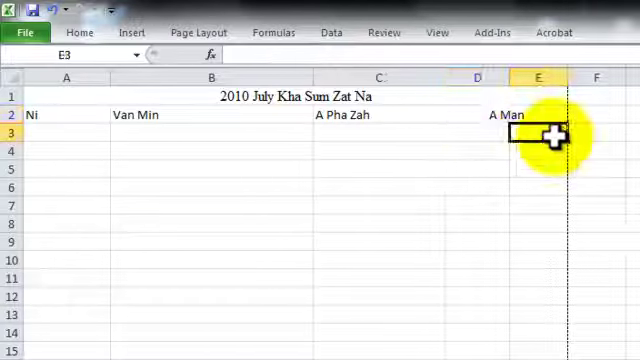
# - Add the sub-headings Kyats in D3 and Pya in E3 beneath A Man
pyautogui.click(476, 132)
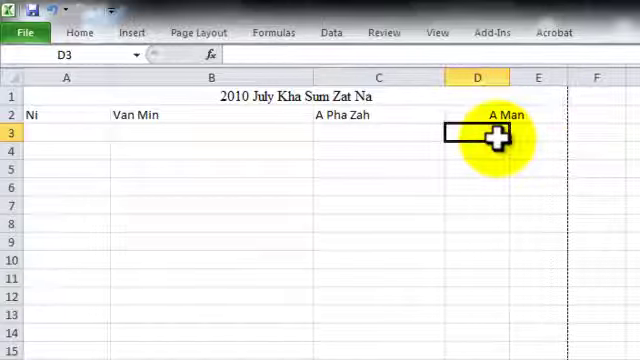
pyautogui.write('Kyats')
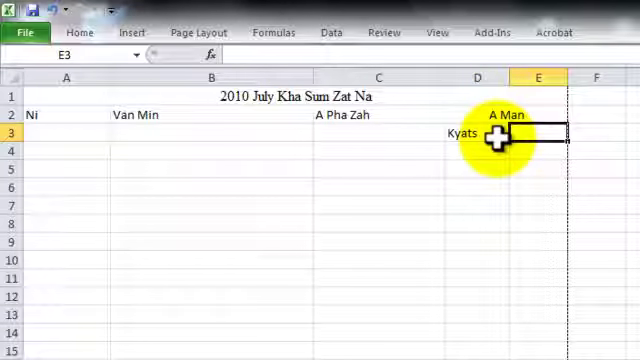
pyautogui.write('Pya')
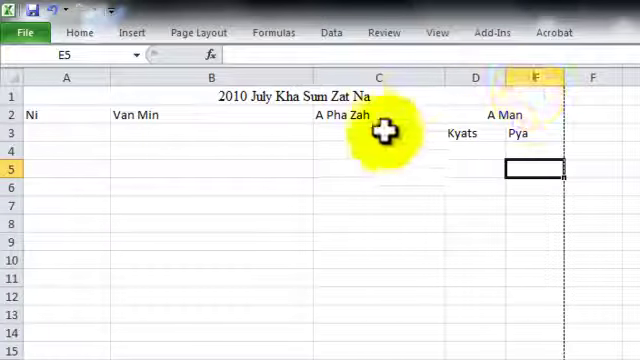
# - Merge and centre Ni, Van Min and A Pha Zah over both heading rows
pyautogui.click(372, 114)
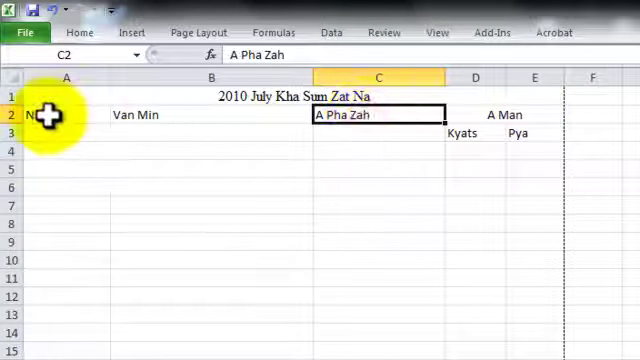
pyautogui.click(64, 114)
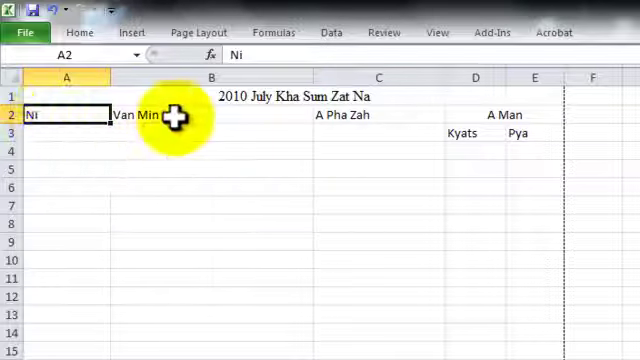
pyautogui.click(210, 132)
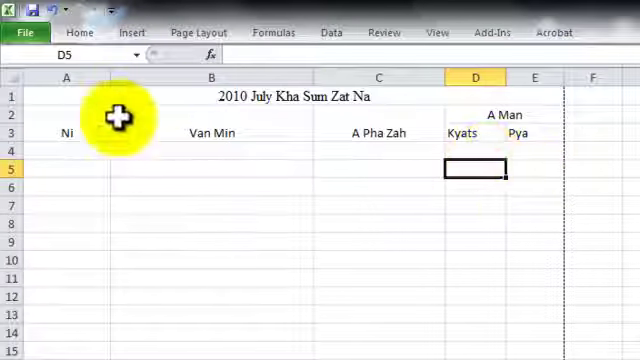
pyautogui.click(64, 132)
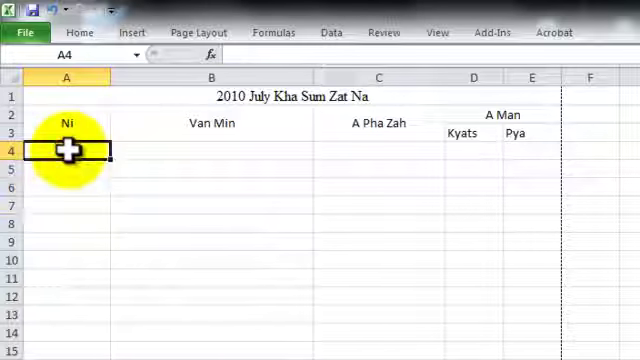
# - Enter expense rows 1–7 from Antang to Sing with a $70,000.00 total and select the table
pyautogui.write('1')
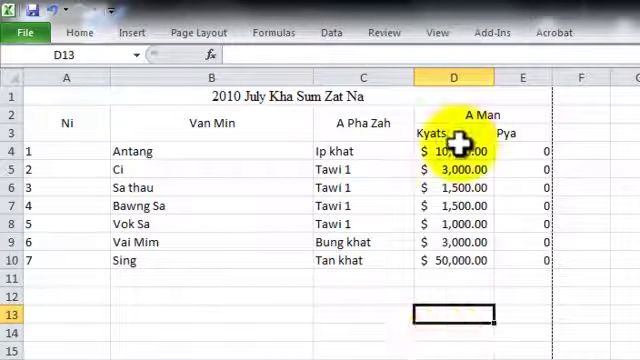
pyautogui.moveTo(452, 150); pyautogui.dragTo(452, 256)
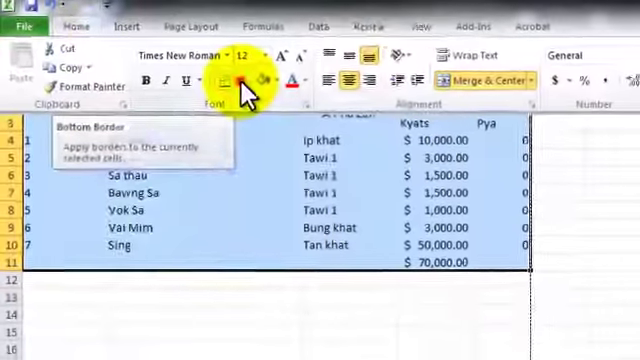
# - Apply All Borders to the table and label the total row 'A Gawm' in A11
pyautogui.click(248, 76)
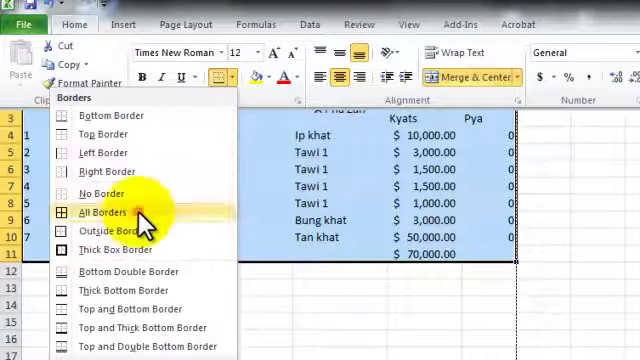
pyautogui.click(94, 212)
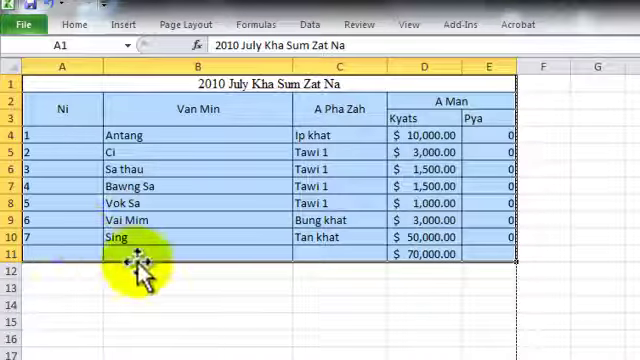
pyautogui.click(336, 254)
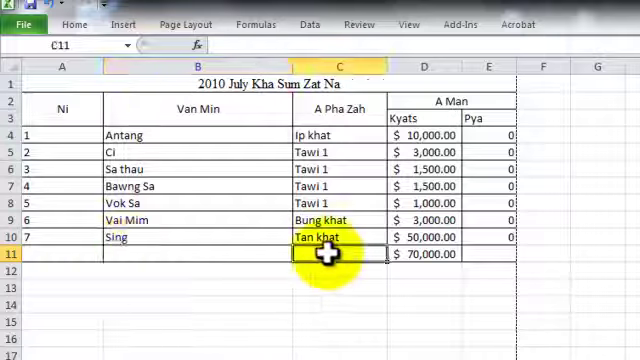
pyautogui.moveTo(50, 254)
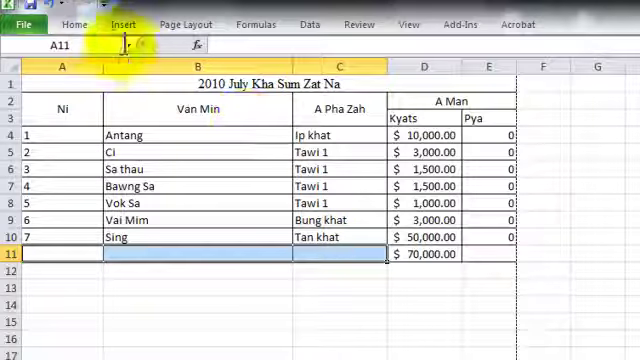
pyautogui.click(72, 24)
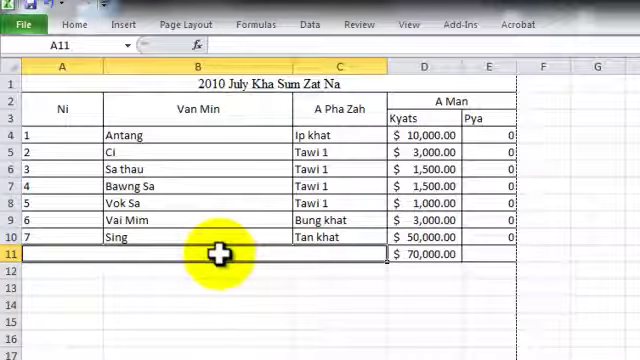
pyautogui.write('A Gawm')
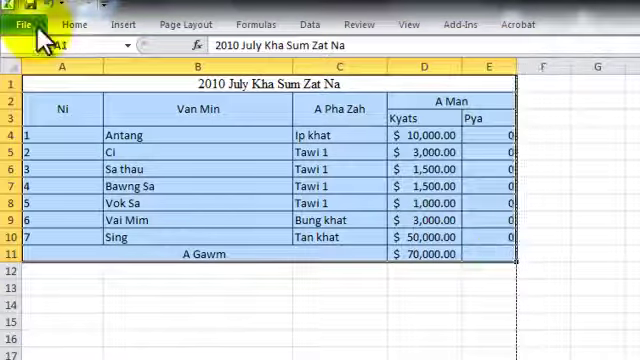
# - Start Save As and enter 'July kha' as the workbook file name
pyautogui.click(24, 24)
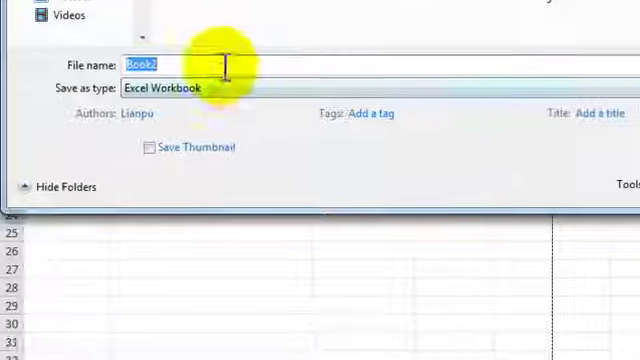
pyautogui.write('J')
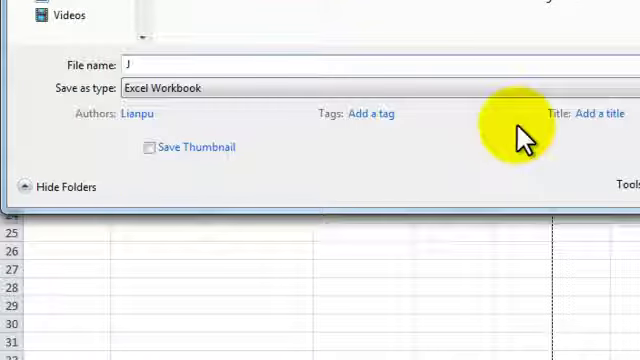
pyautogui.write('uly')
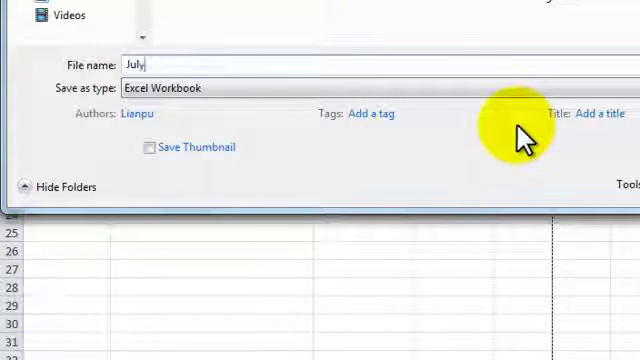
pyautogui.write('kha')
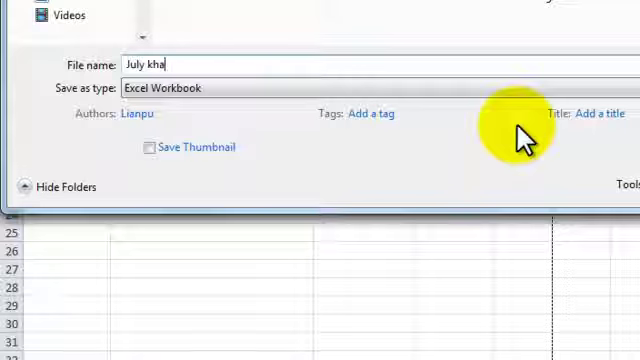